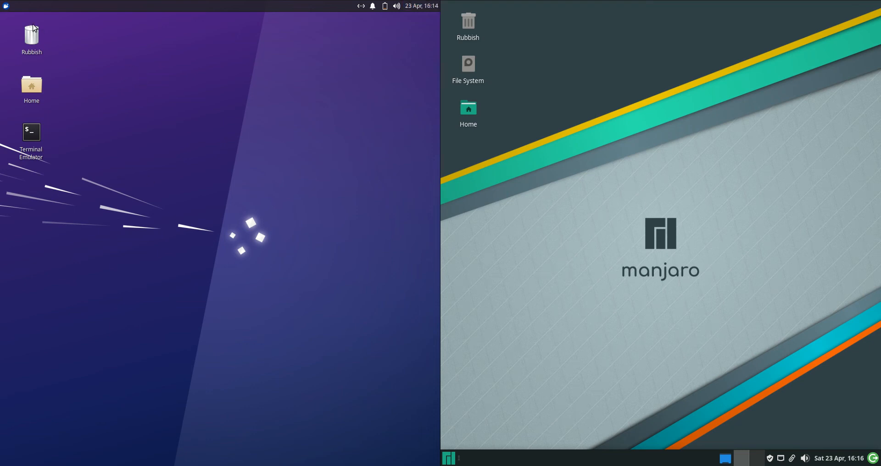
- Open a terminal on Xubuntu via its desktop icon and on Manjaro via Applications
{"action": "left_click", "coordinate": [6, 6]}
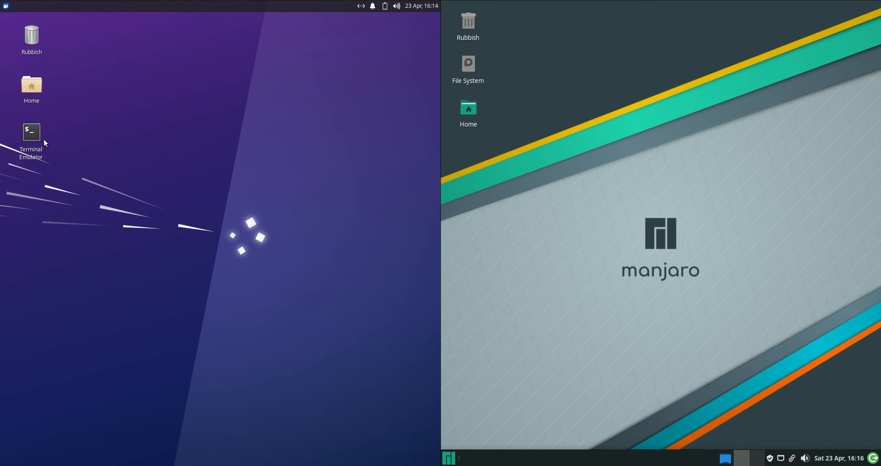
{"action": "double_click", "coordinate": [30, 131]}
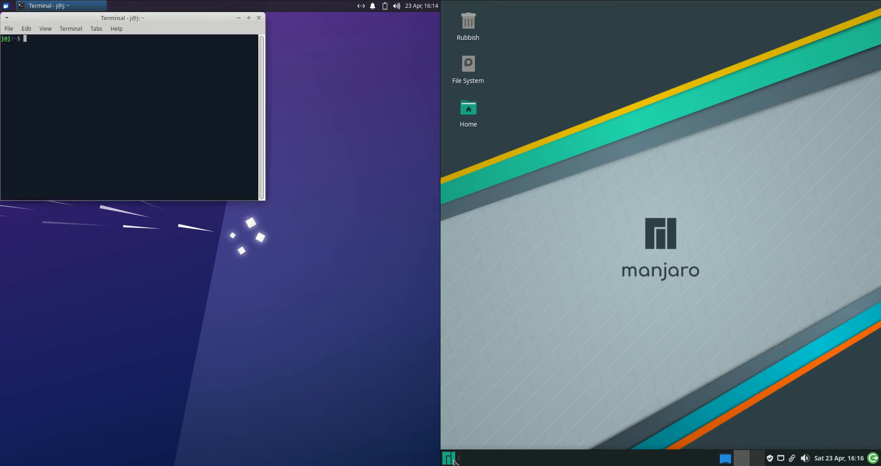
{"action": "mouse_move", "coordinate": [594, 125]}
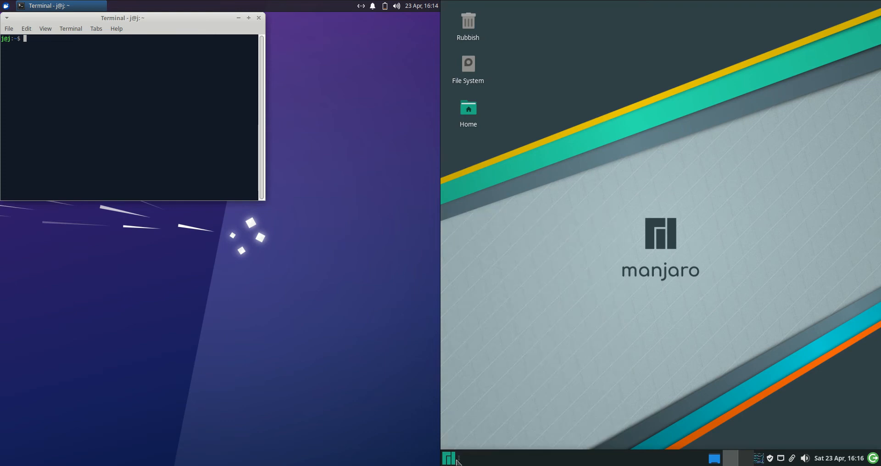
{"action": "mouse_move", "coordinate": [449, 458]}
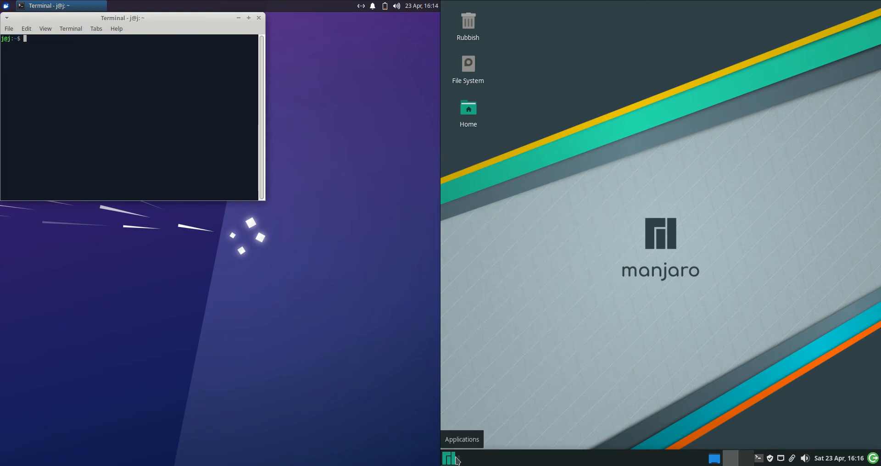
{"action": "left_click", "coordinate": [448, 459]}
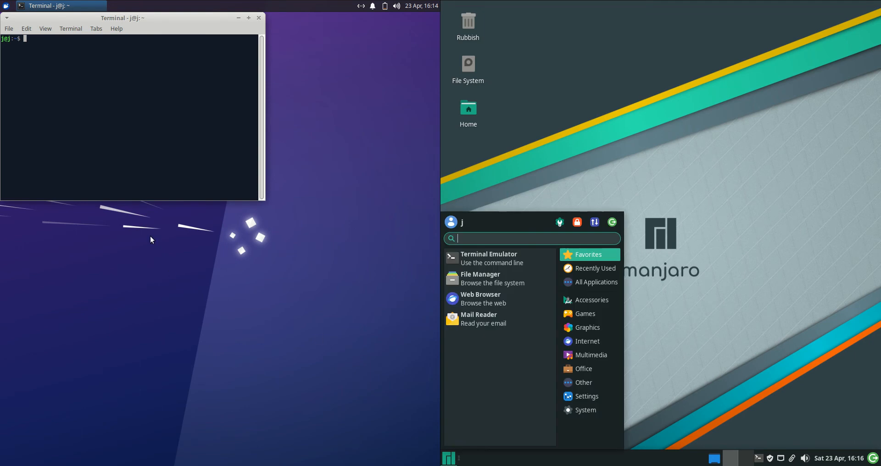
{"action": "left_click", "coordinate": [107, 100]}
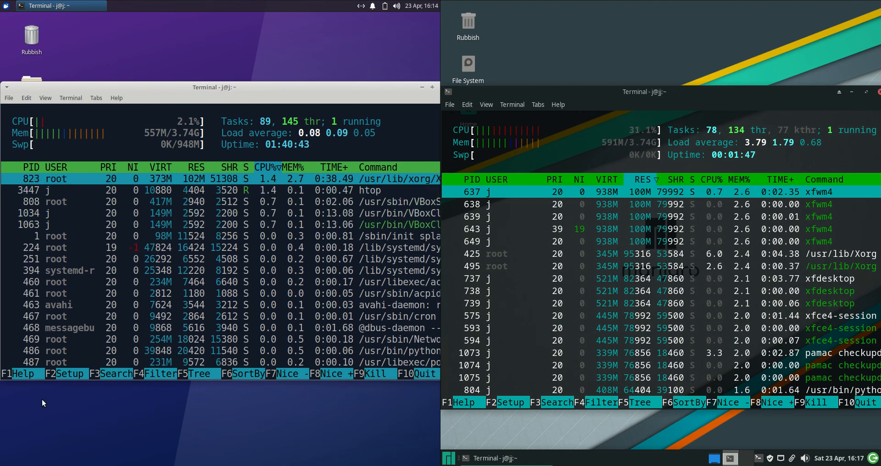
- Open the Xubuntu application launcher beside htop showing 557M versus Manjaro's 591M
{"action": "left_click", "coordinate": [7, 6]}
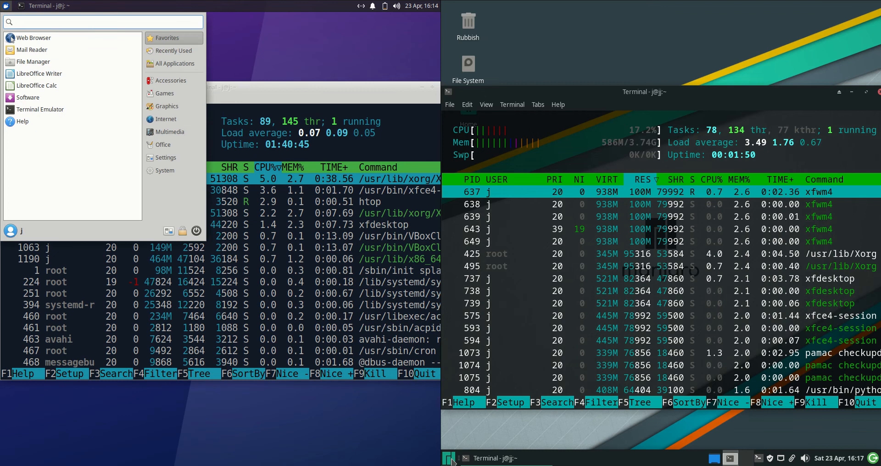
- Close the Manjaro htop terminal, confirming Close Window despite the running process
{"action": "left_click", "coordinate": [450, 458]}
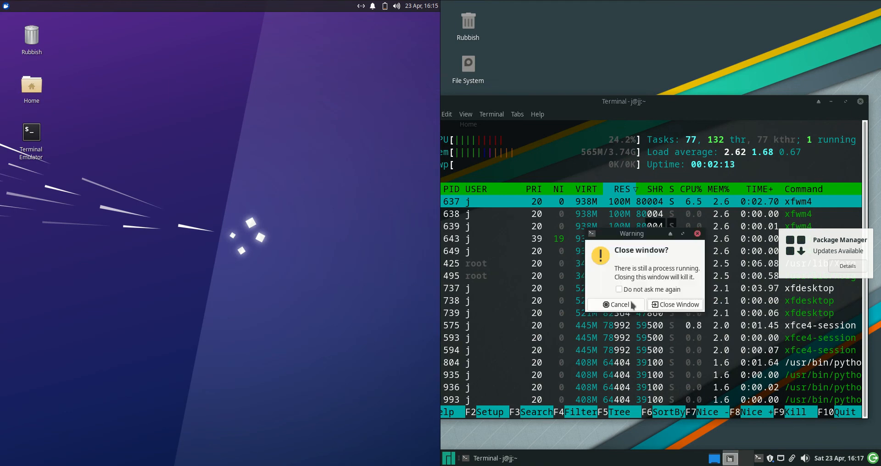
{"action": "left_click", "coordinate": [678, 304]}
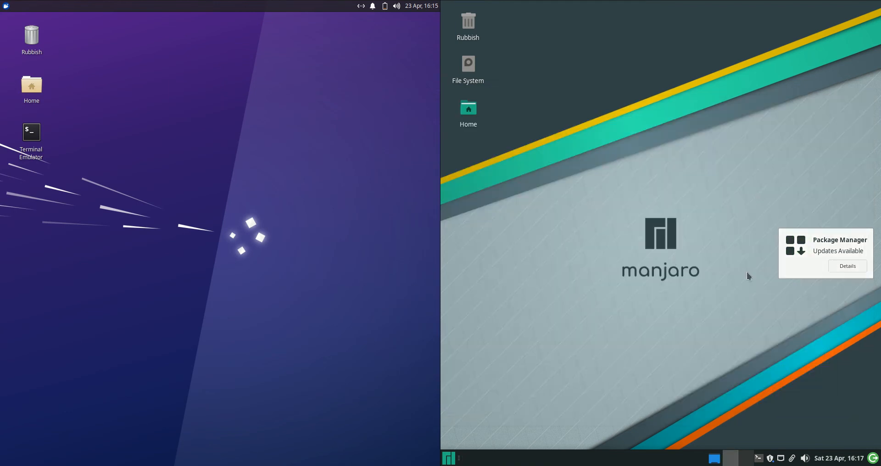